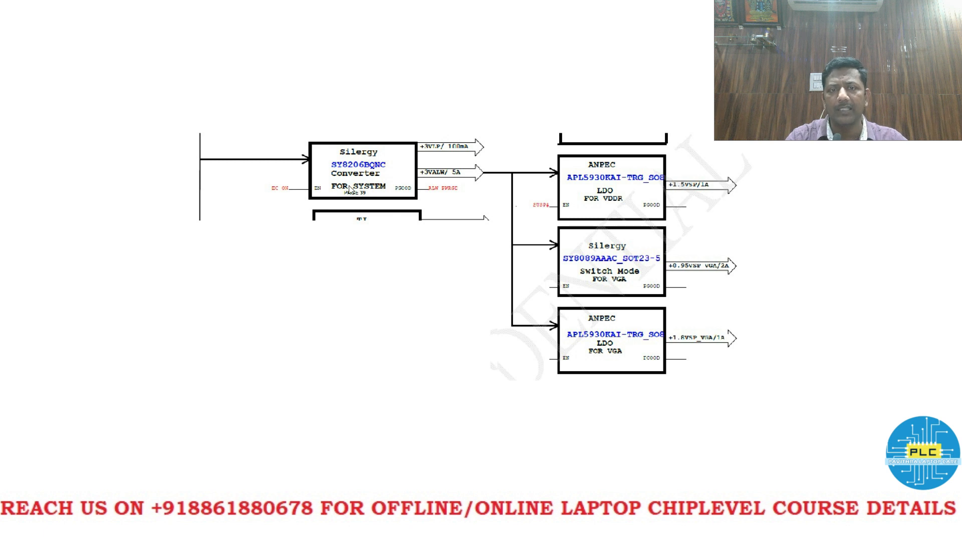
pyautogui.moveTo(320, 224)
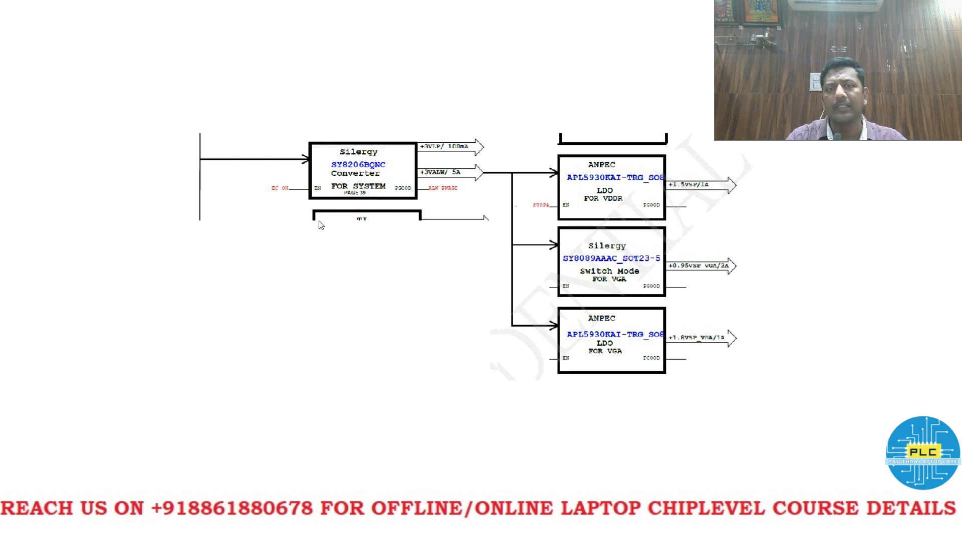
pyautogui.moveTo(312, 121)
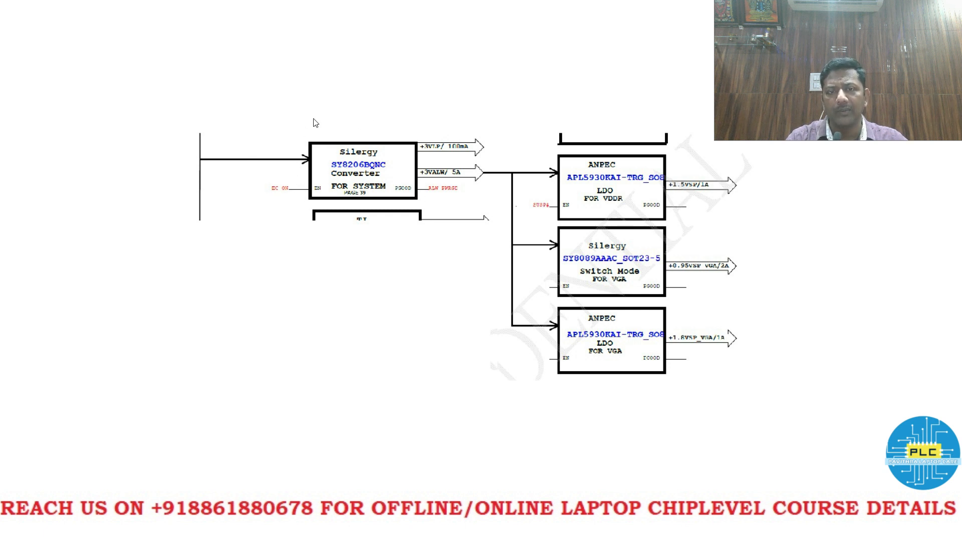
pyautogui.moveTo(458, 261)
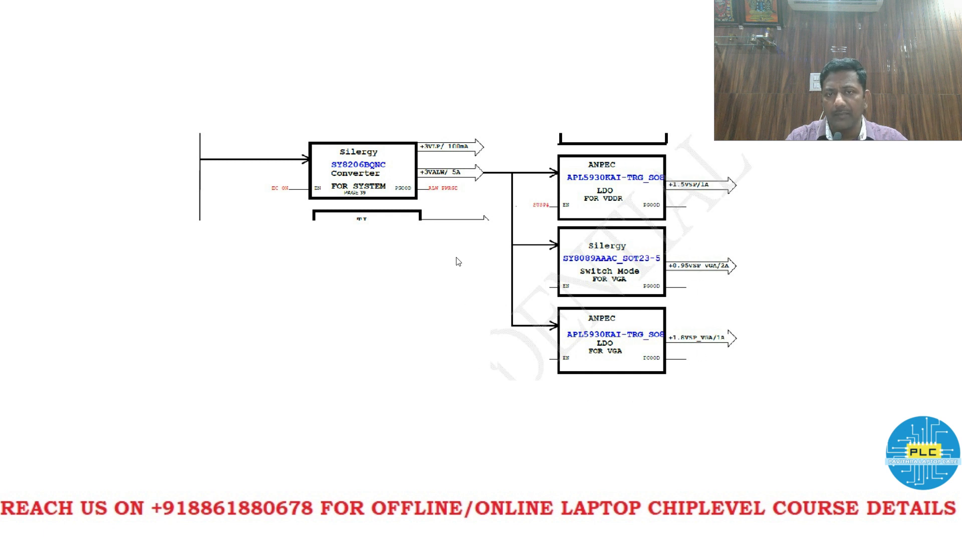
pyautogui.moveTo(542, 255)
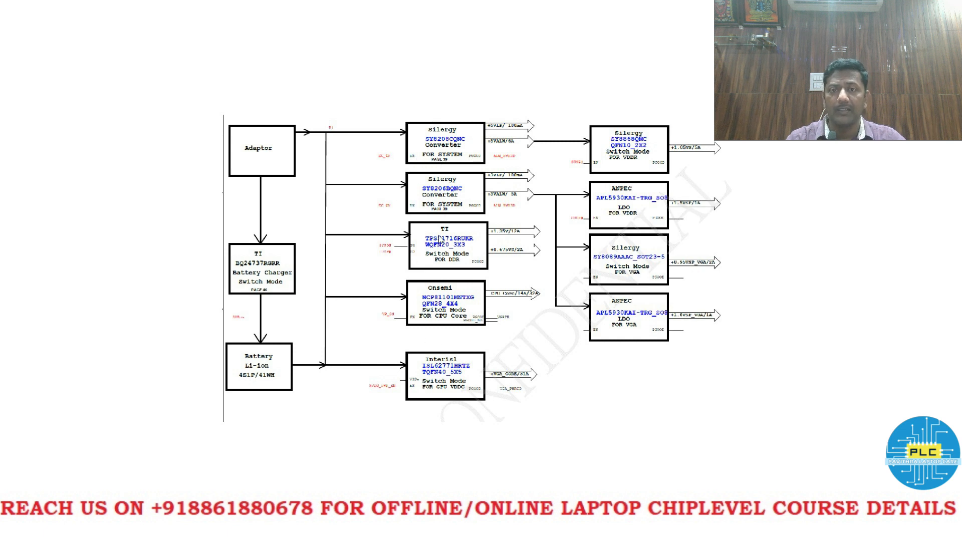
pyautogui.moveTo(514, 114)
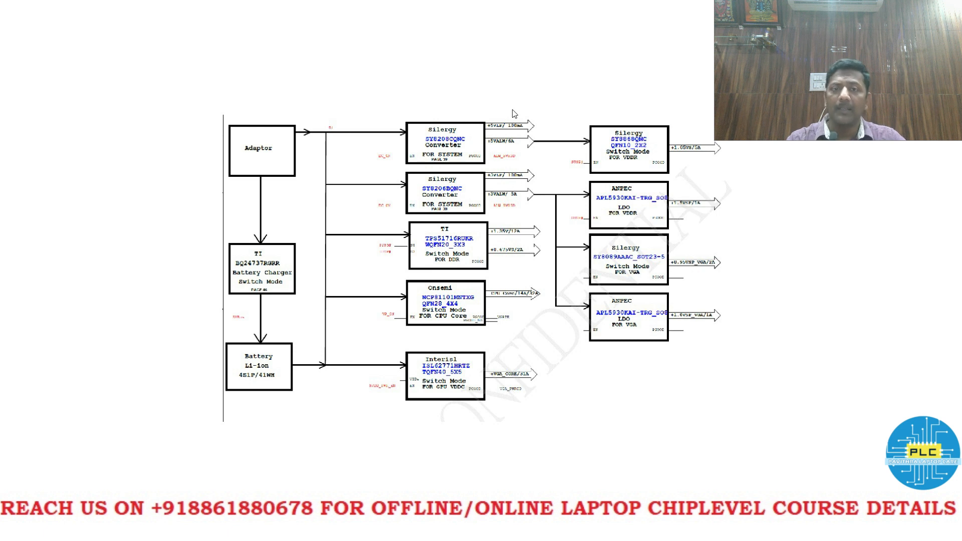
pyautogui.moveTo(632, 125)
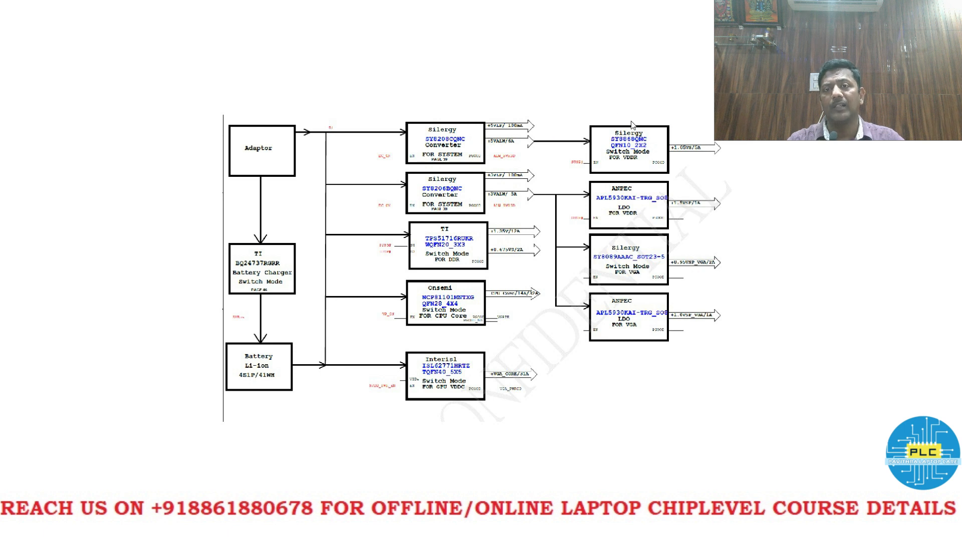
pyautogui.moveTo(461, 223)
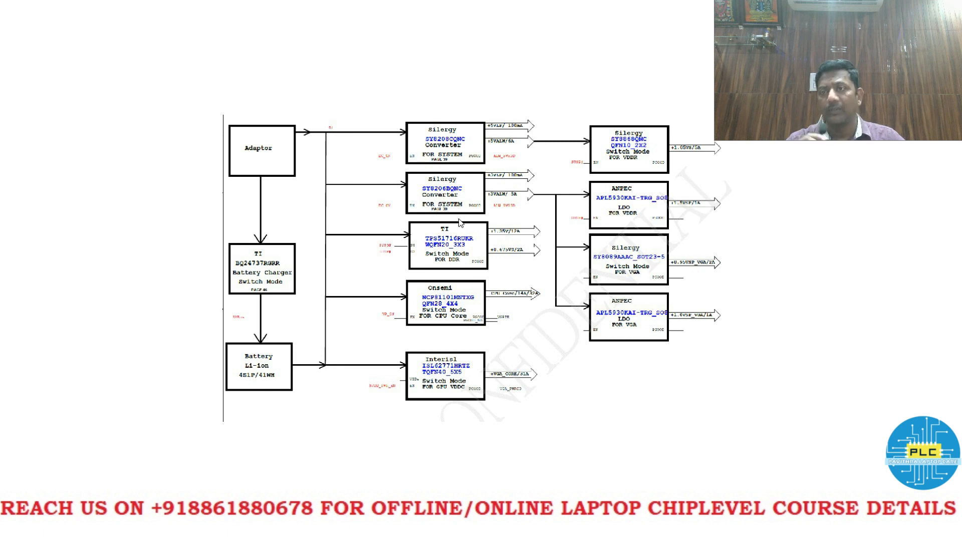
pyautogui.moveTo(497, 143)
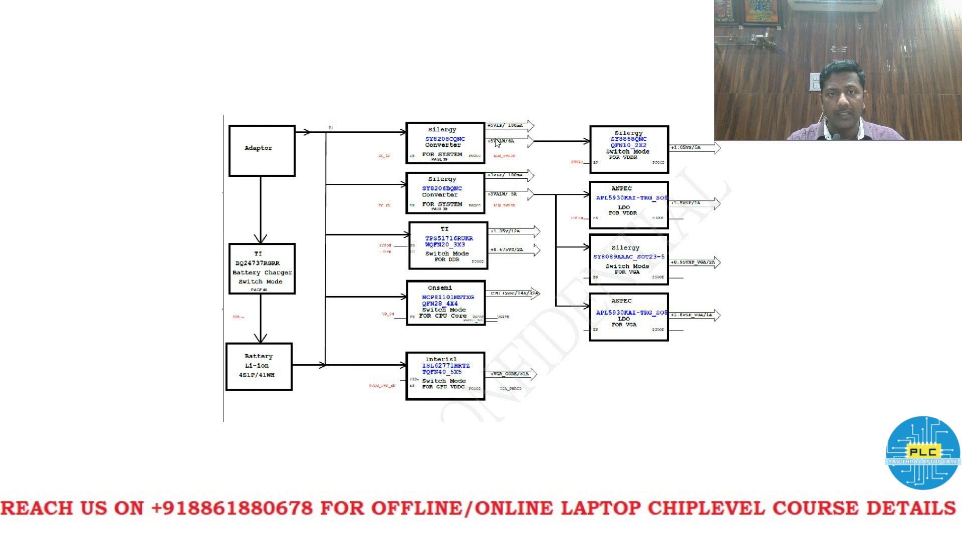